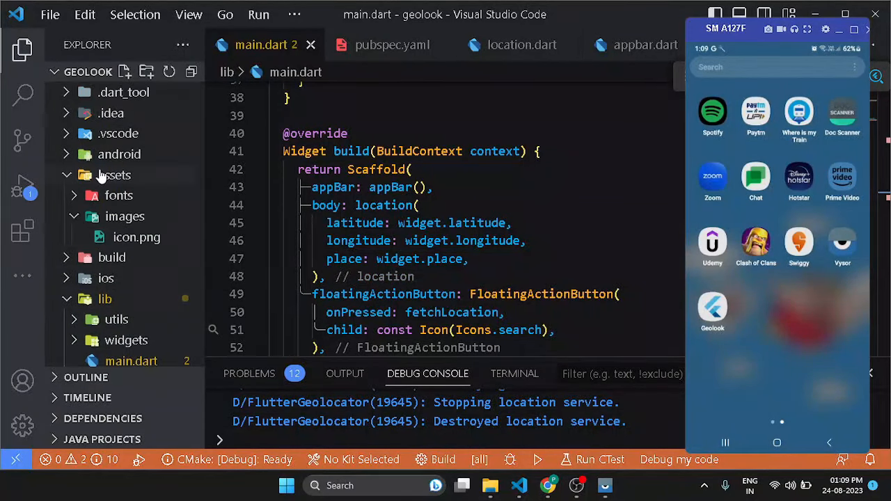
pyautogui.moveTo(114, 175)
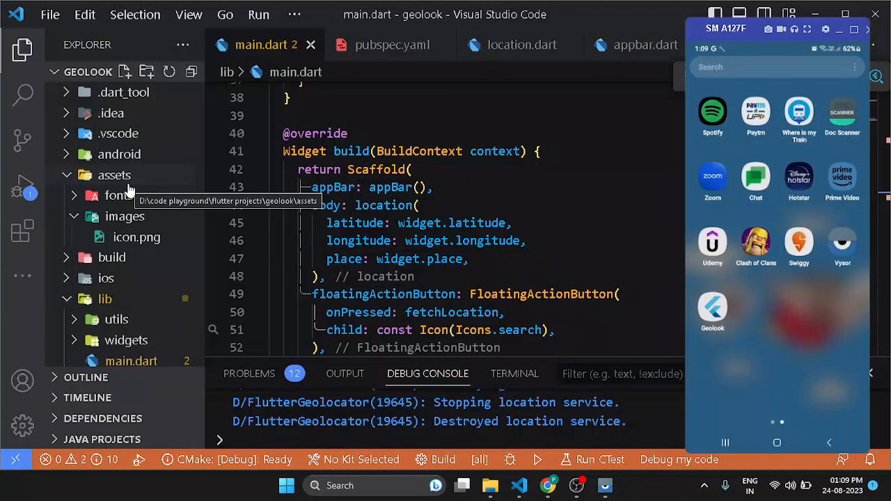
pyautogui.moveTo(151, 172)
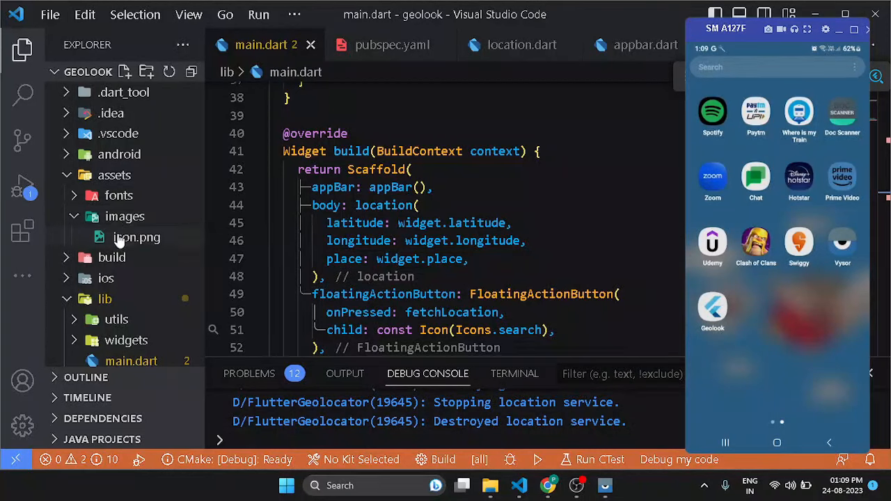
pyautogui.moveTo(137, 243)
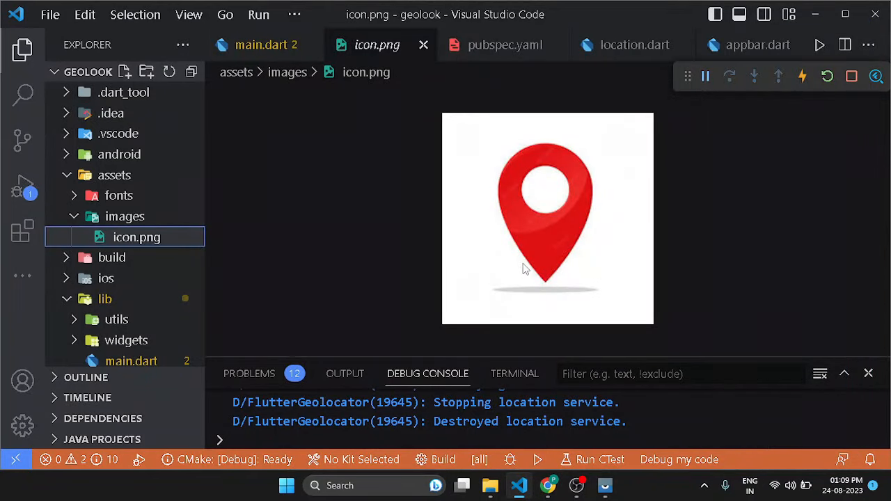
# Preview the red map-pin icon.png from assets/images.
pyautogui.click(266, 45)
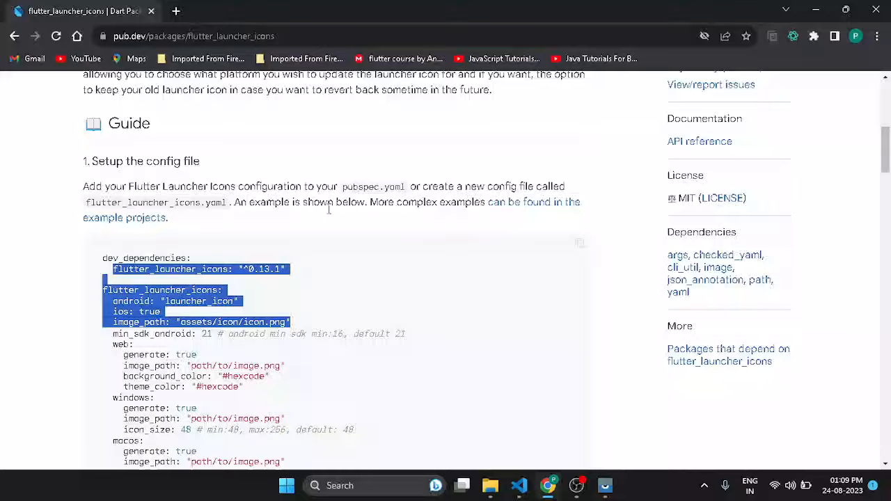
# Locate and select the pubspec.yaml example config in the flutter_launcher_icons readme.
pyautogui.scroll(3)
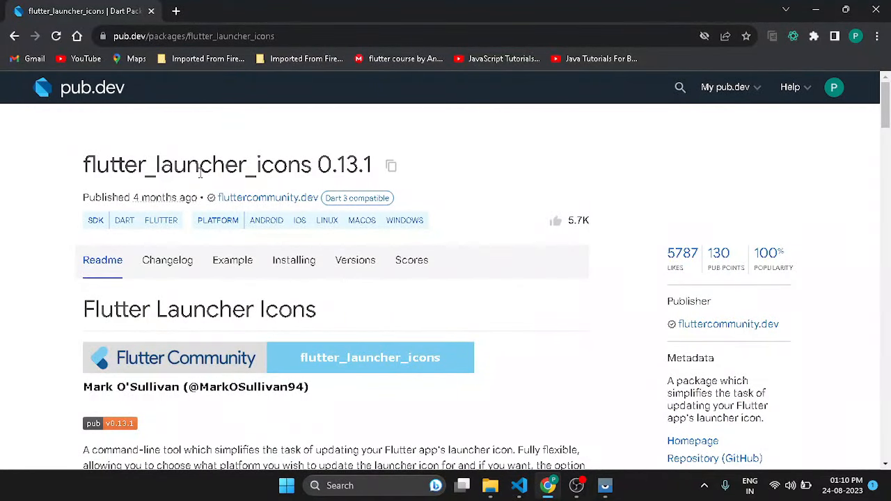
pyautogui.moveTo(356, 178)
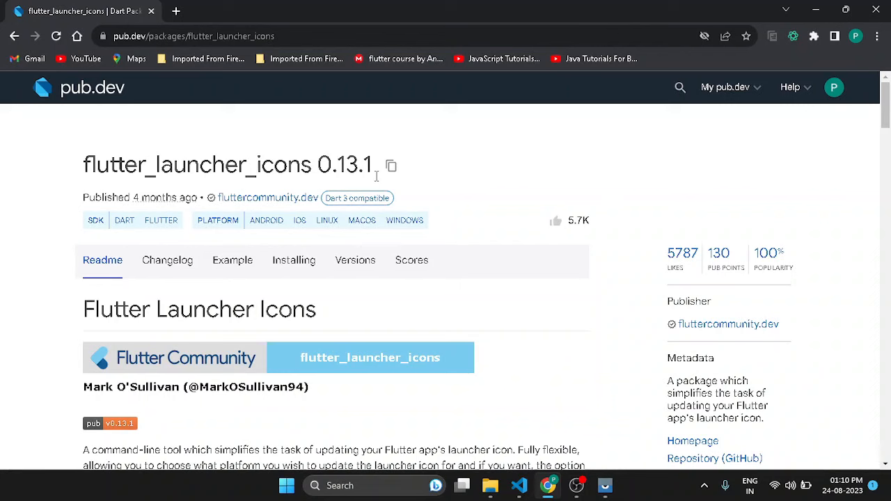
pyautogui.scroll(-3)
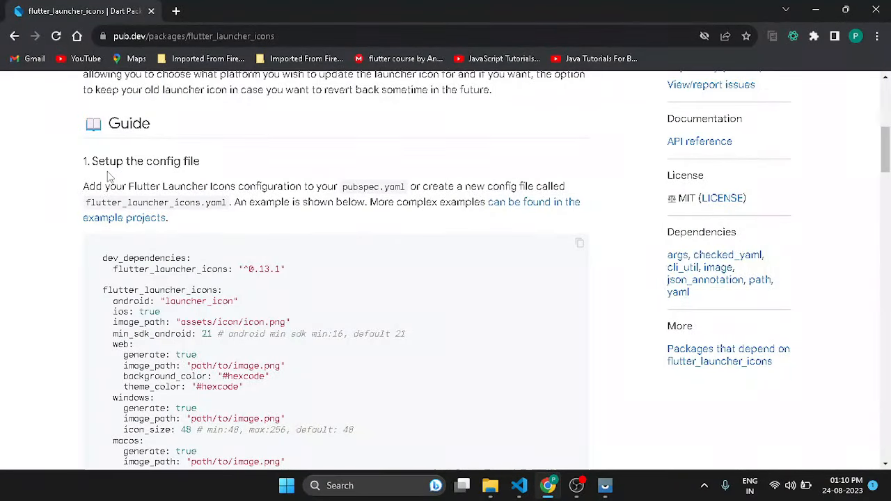
pyautogui.moveTo(198, 228)
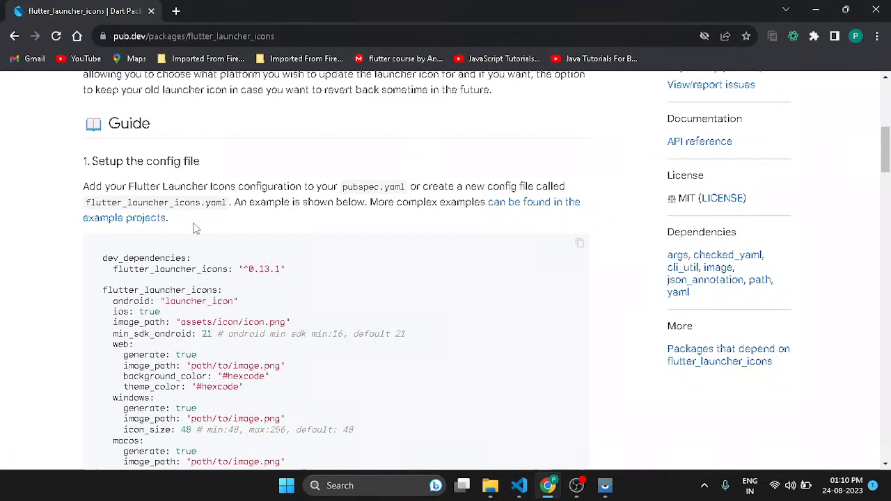
pyautogui.scroll(-3)
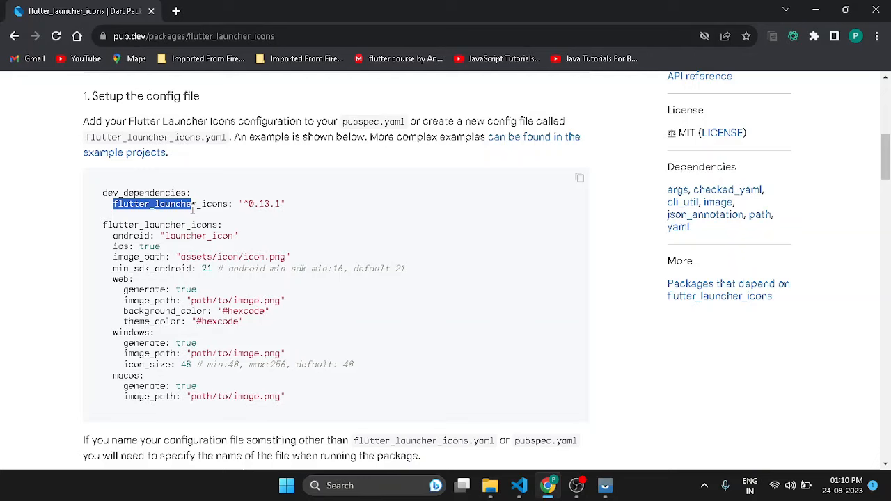
pyautogui.moveTo(195, 203); pyautogui.dragTo(295, 256)
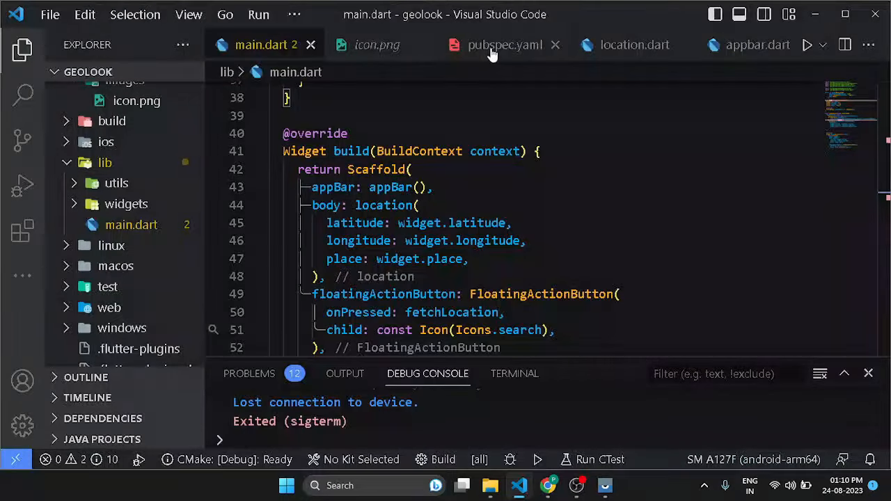
# Set image_path in pubspec.yaml to assets/images/icon.png for flutter_launcher_icons.
pyautogui.click(504, 45)
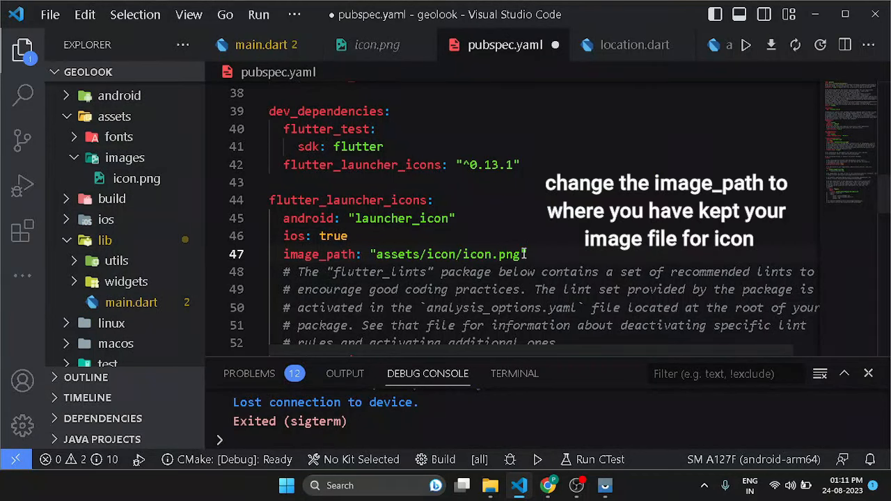
pyautogui.press('BackSpace')
pyautogui.write('mages')
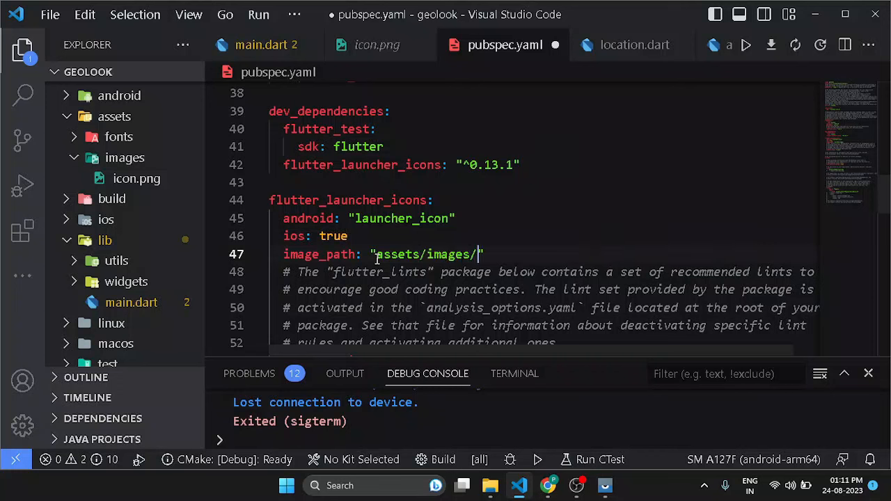
pyautogui.write('icon.png')
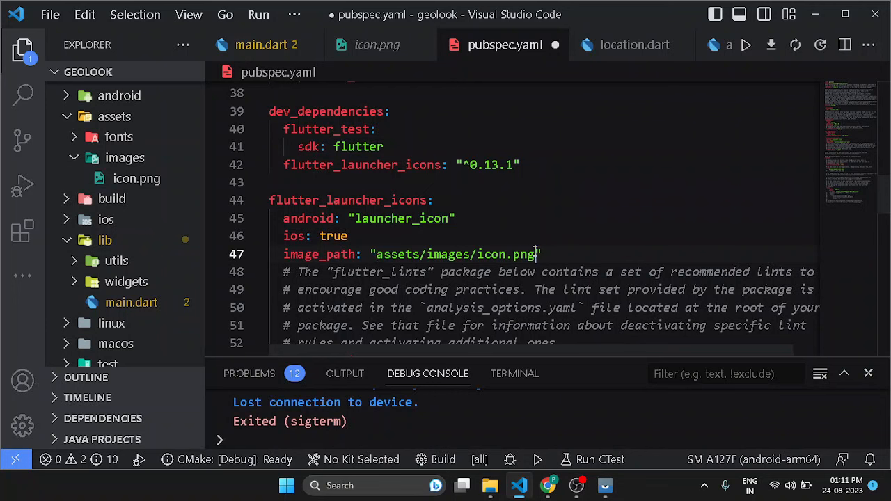
pyautogui.moveTo(434, 244)
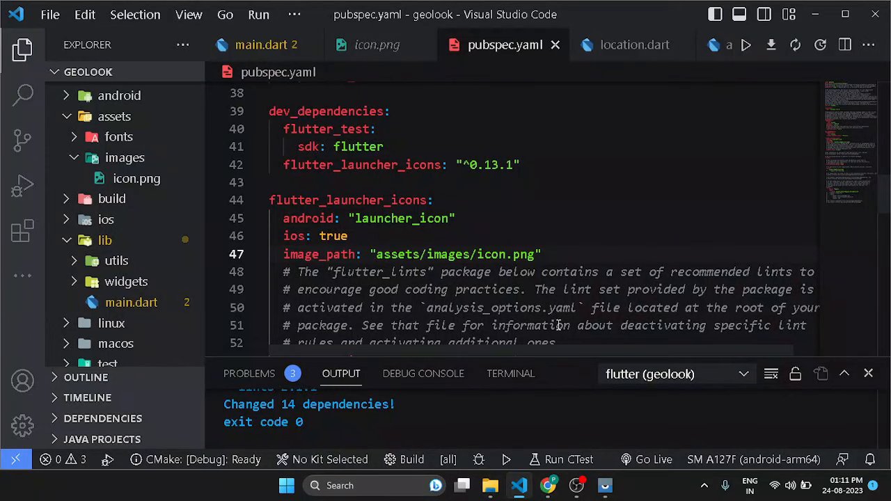
# Switch to the integrated terminal ready for commands after pub get runs.
pyautogui.click(509, 373)
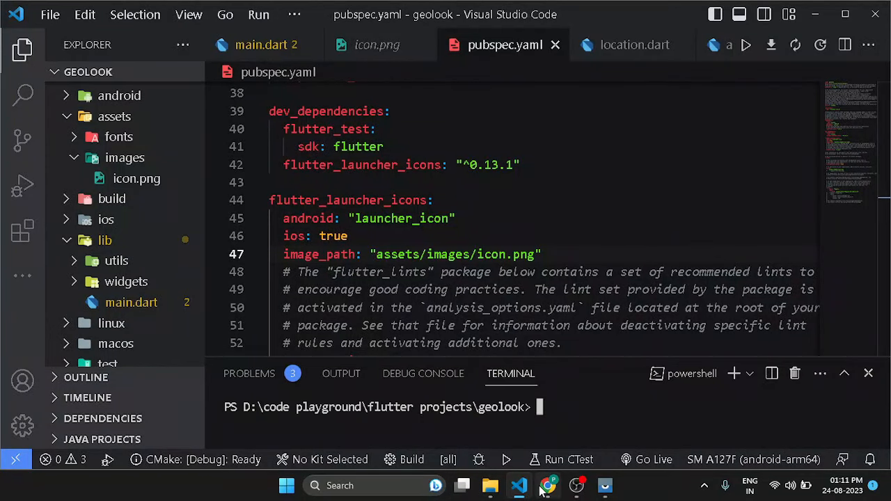
pyautogui.click(549, 485)
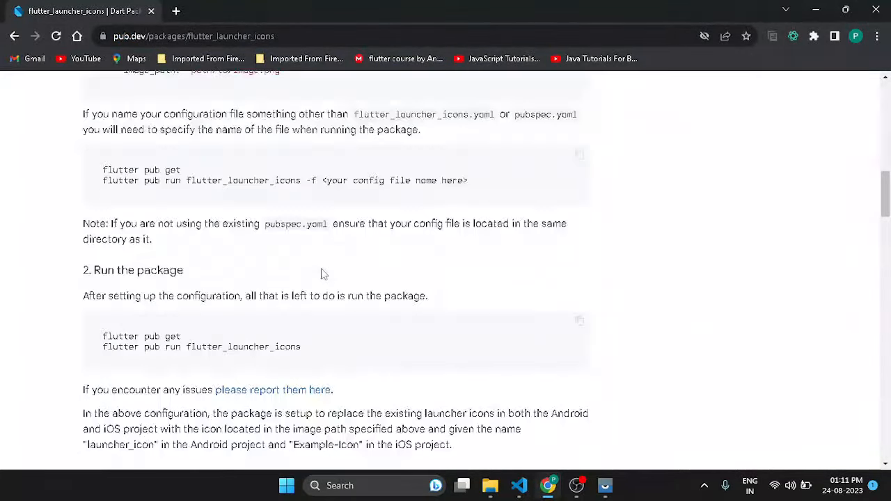
# Copy the run commands and enter flutter pub run flutter_launcher_icons in the terminal.
pyautogui.scroll(-3)
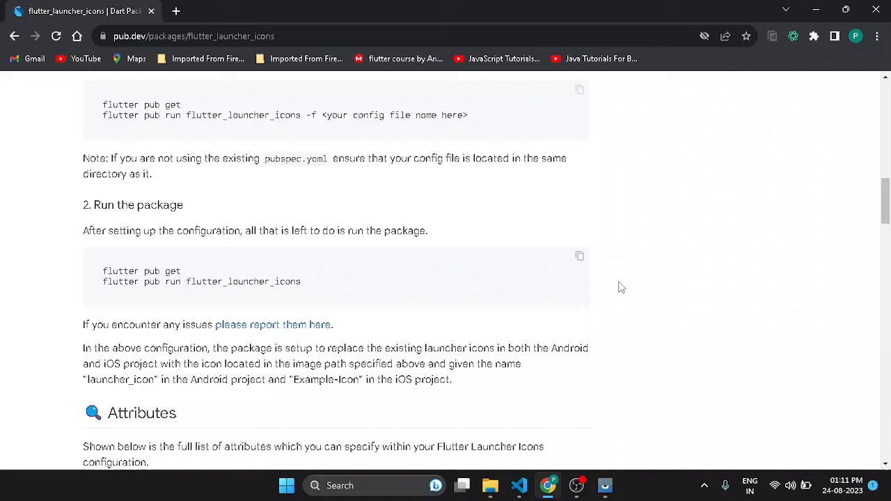
pyautogui.click(579, 256)
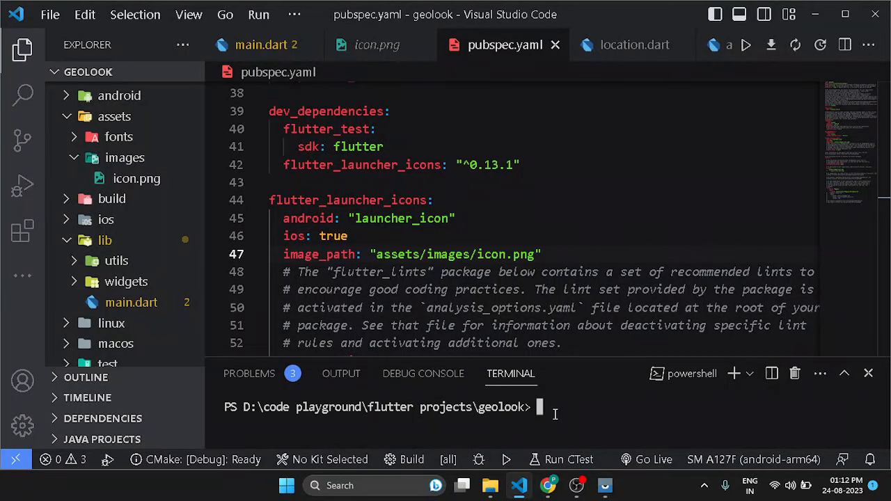
pyautogui.write('flutter pub run flutter_launcher_icons')
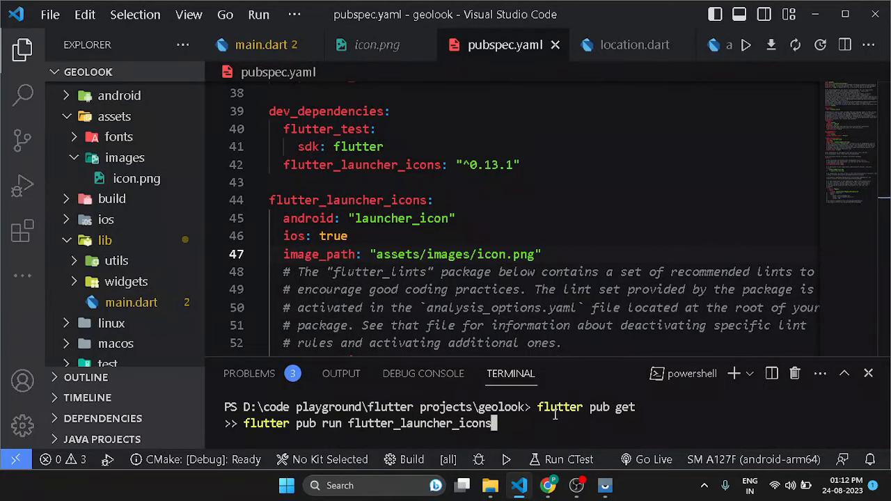